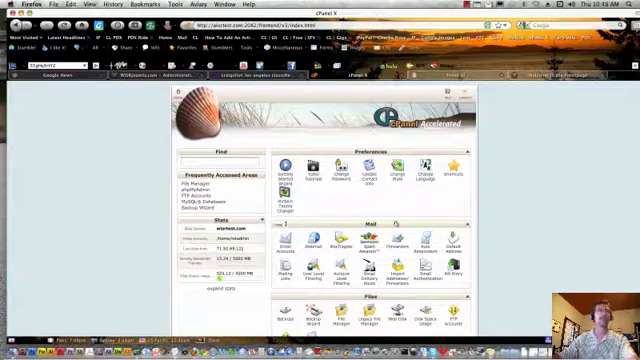
# Step: Save the Joomla 1.5 Full Package download from Joomla.org to the computer
pyautogui.scroll(-3)
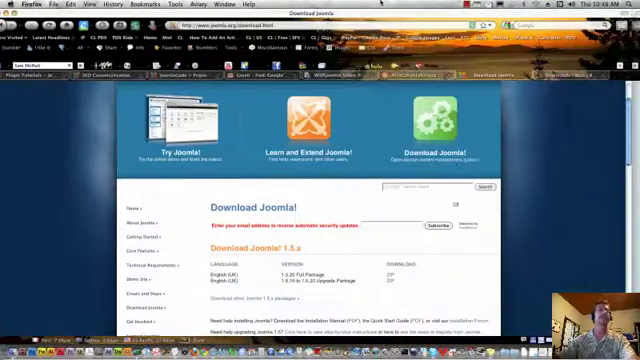
pyautogui.scroll(3)
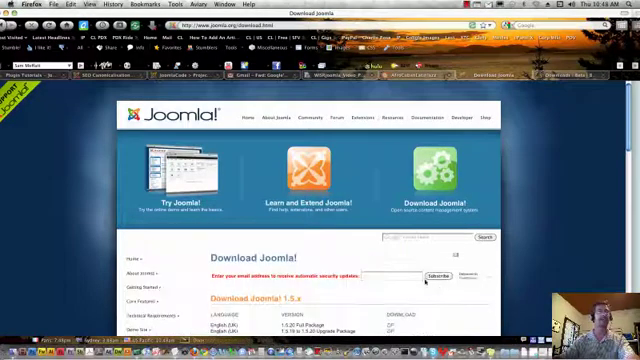
pyautogui.scroll(-3)
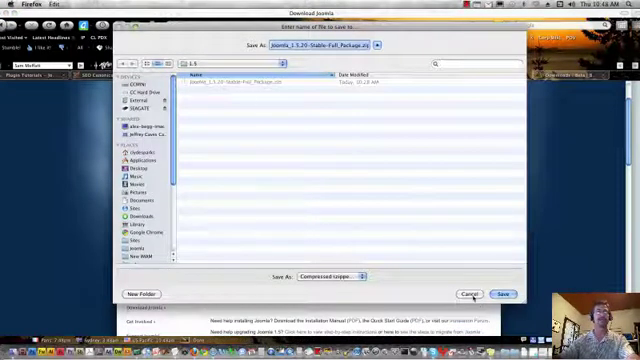
pyautogui.click(502, 294)
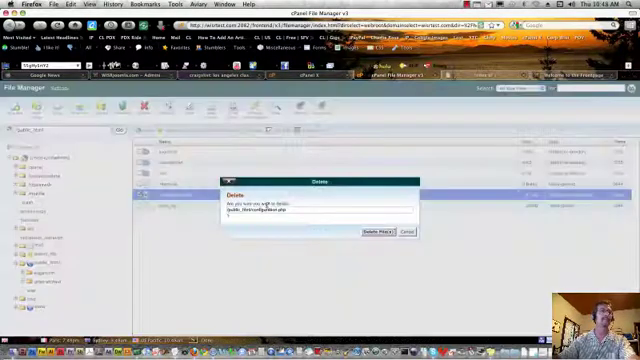
# Step: Confirm deleting the unneeded file from public_html
pyautogui.click(376, 232)
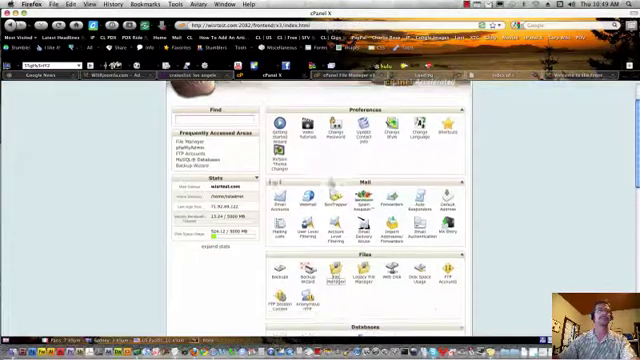
# Step: Create a new MySQL database named abc from the MySQL Databases page
pyautogui.scroll(-3)
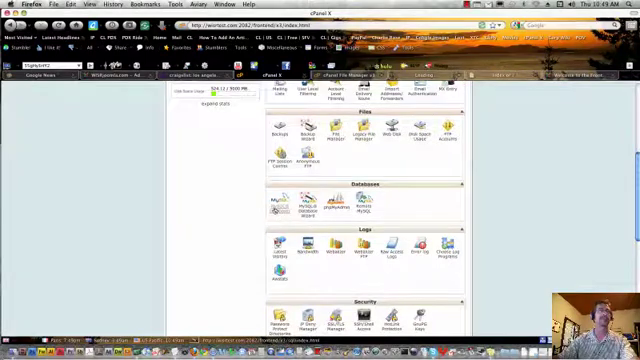
pyautogui.click(310, 202)
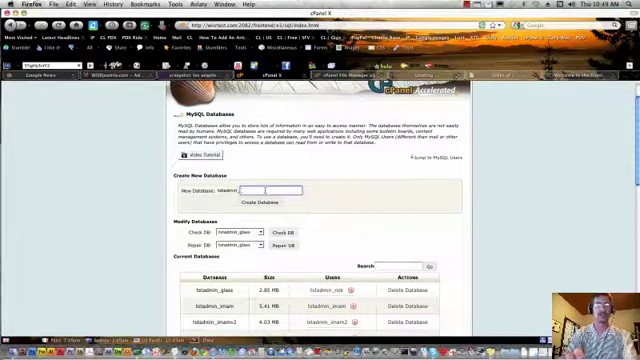
pyautogui.write('abc1')
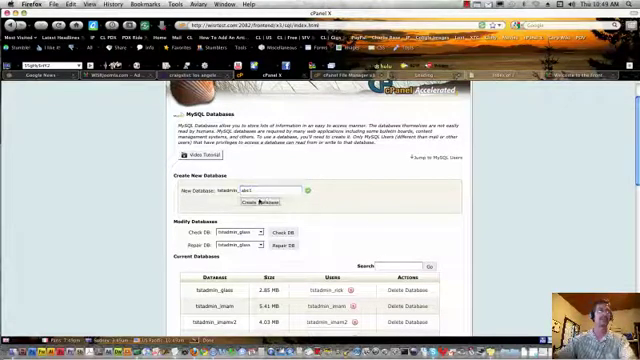
pyautogui.click(252, 202)
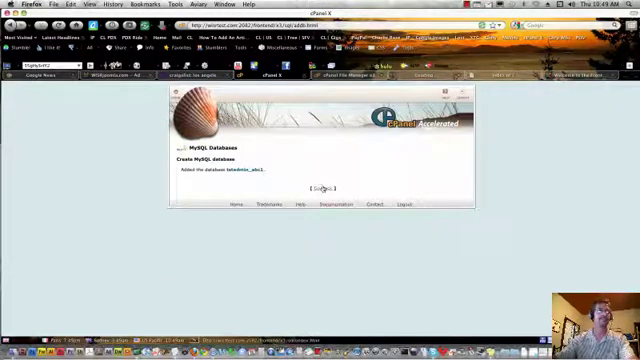
# Step: Enter wrd as the username under Add New User on the MySQL Databases page
pyautogui.click(318, 188)
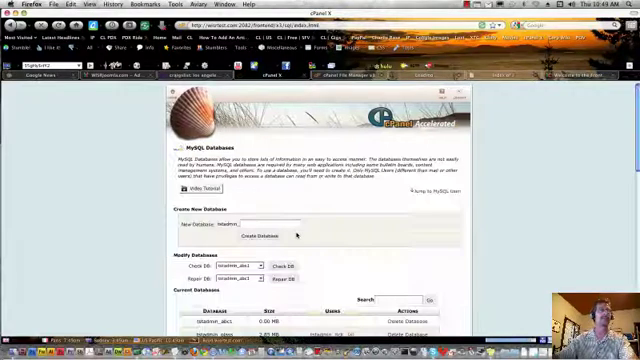
pyautogui.scroll(-3)
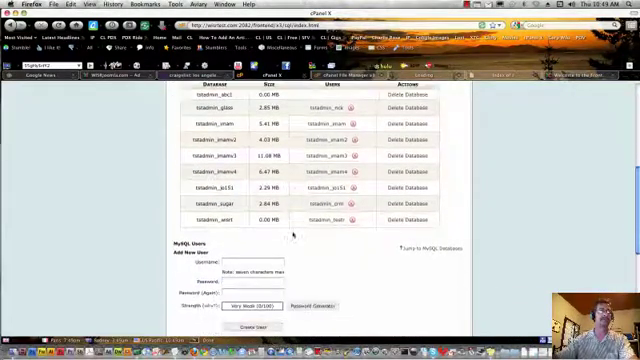
pyautogui.scroll(-3)
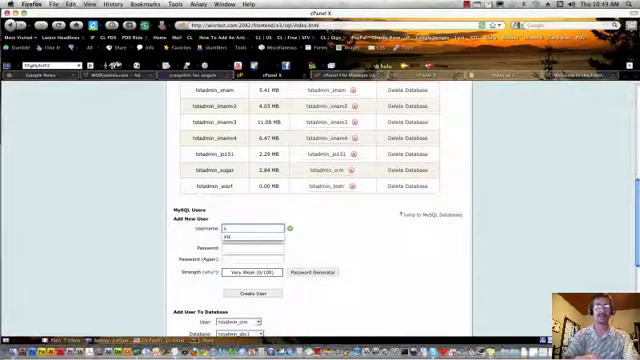
pyautogui.write('wrd1')
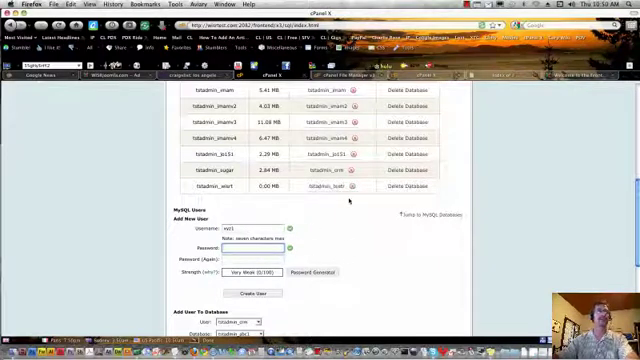
# Step: Generate a strong password, copy it and use it for the wrd user
pyautogui.click(330, 274)
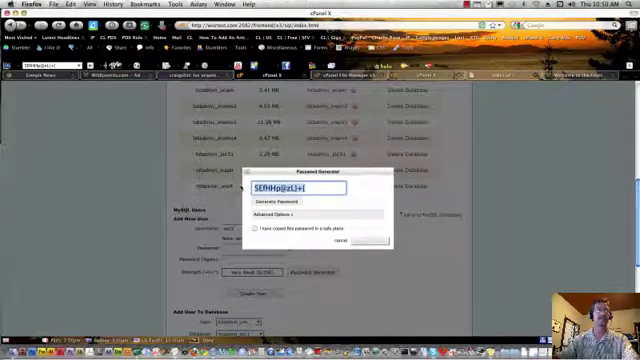
pyautogui.click(256, 232)
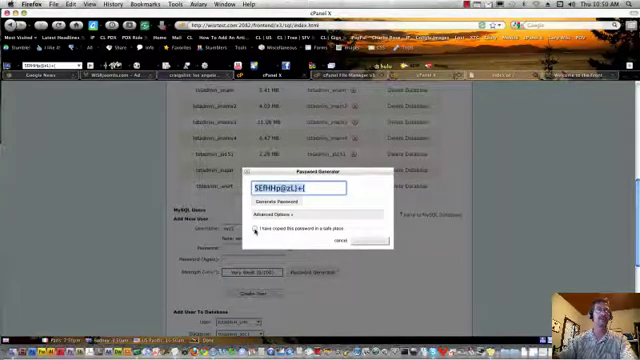
pyautogui.click(252, 232)
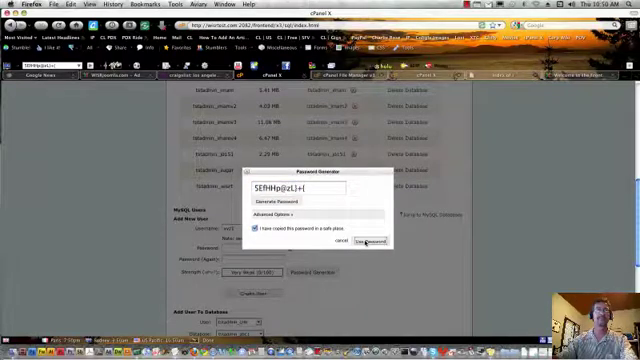
pyautogui.click(368, 240)
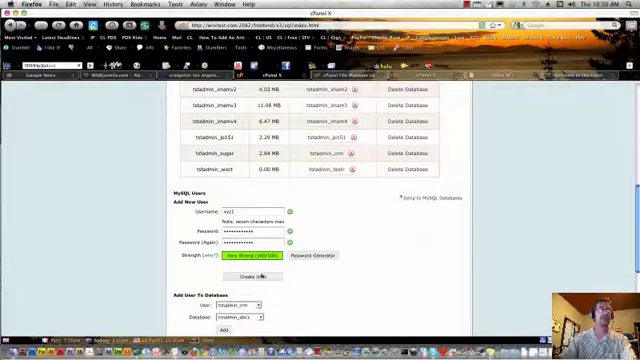
# Step: Create the wrd database user and return to the MySQL Databases page
pyautogui.click(260, 278)
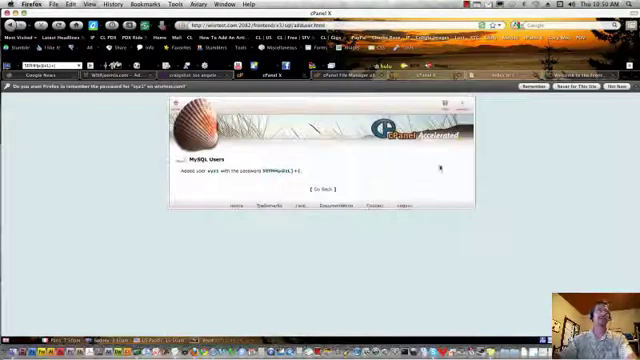
pyautogui.click(320, 192)
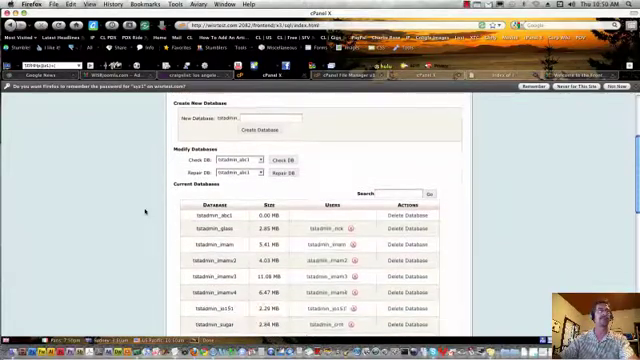
pyautogui.scroll(-3)
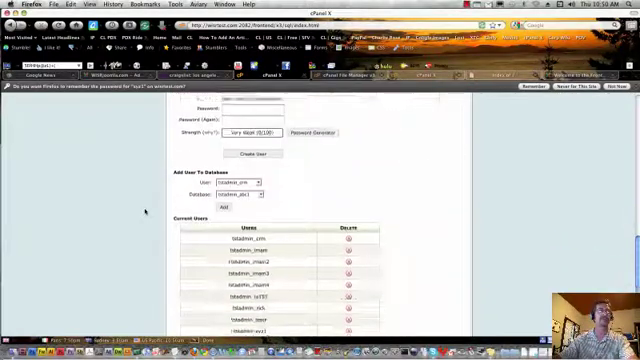
# Step: Add the wrd user to the abc database with All Privileges granted
pyautogui.click(244, 180)
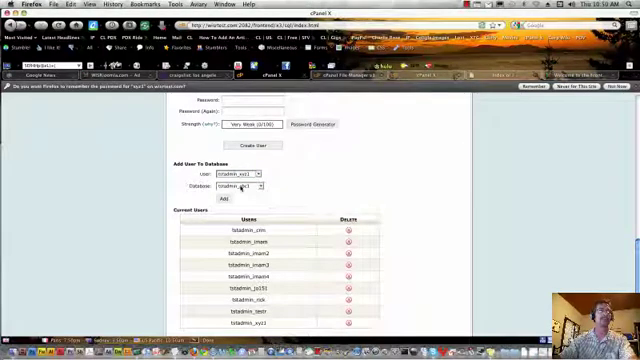
pyautogui.click(236, 188)
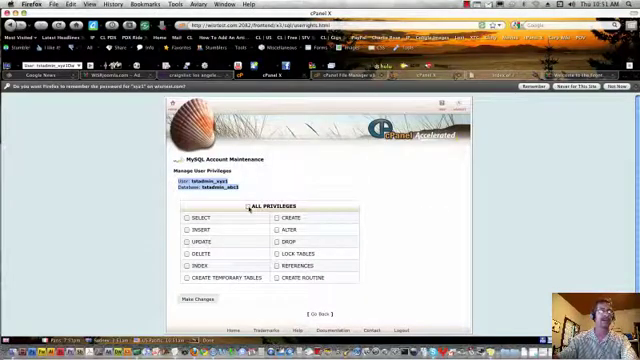
pyautogui.click(250, 204)
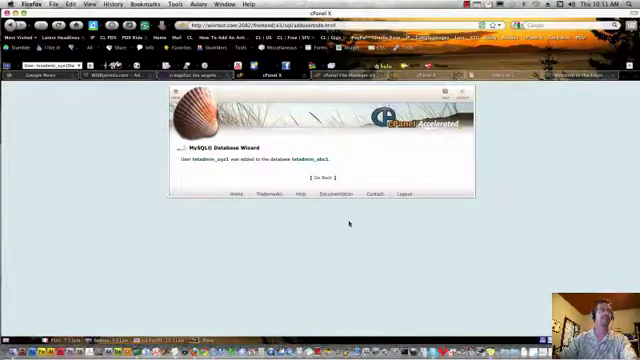
# Step: Extract the Joomla archive into the site's web folder and close the Extraction Results
pyautogui.click(320, 182)
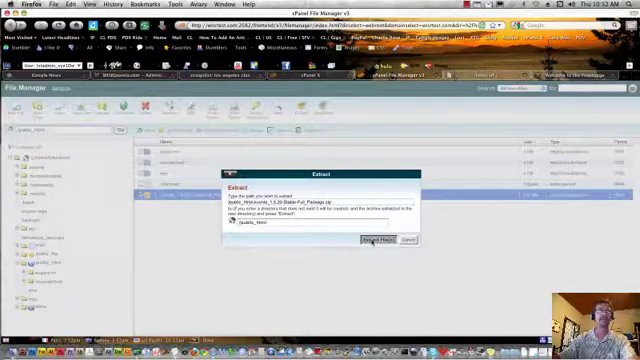
pyautogui.click(372, 240)
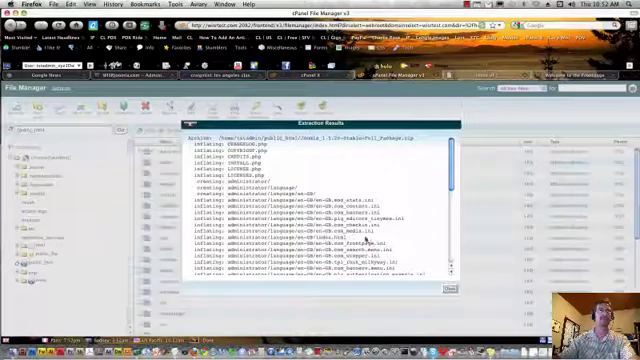
pyautogui.scroll(-3)
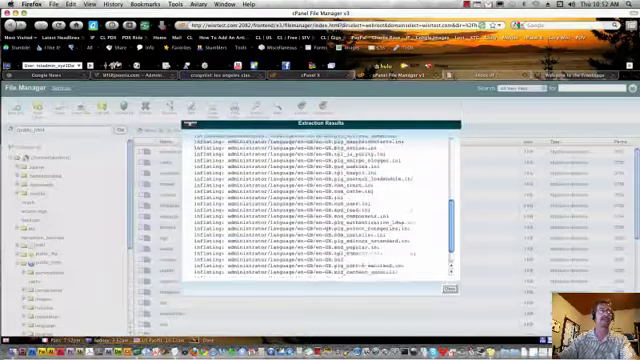
pyautogui.scroll(-3)
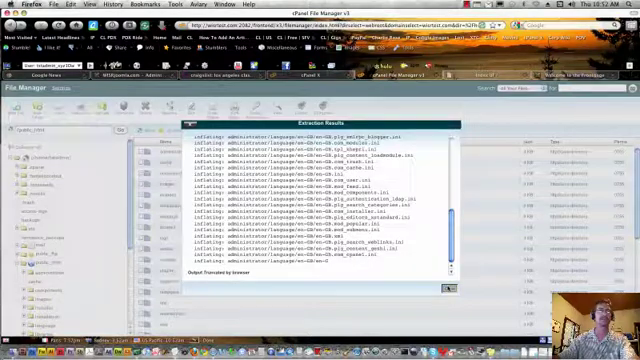
pyautogui.click(448, 290)
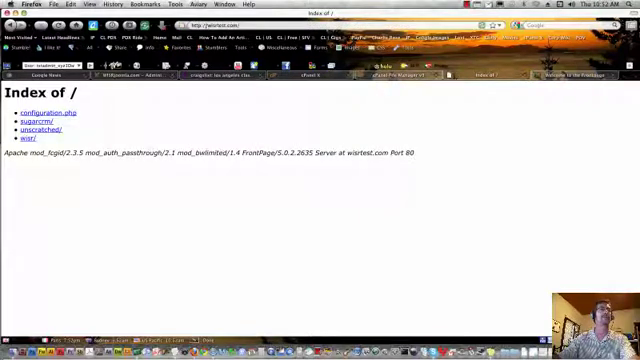
pyautogui.moveTo(184, 116)
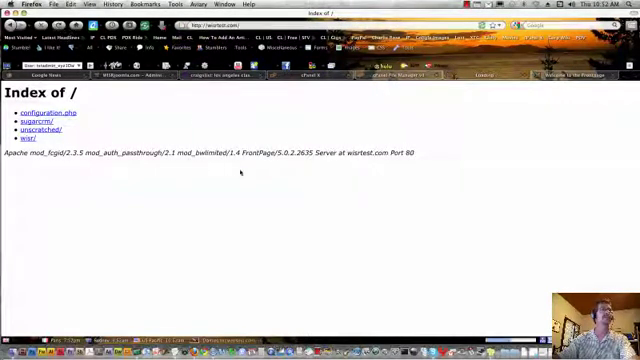
# Step: Load the site URL to launch the Joomla installer and proceed through to the License step
pyautogui.click(20, 130)
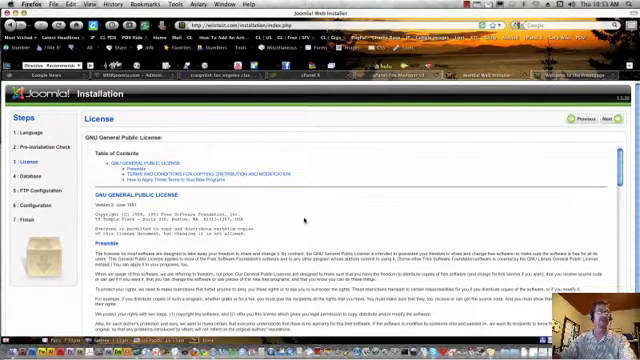
pyautogui.scroll(-3)
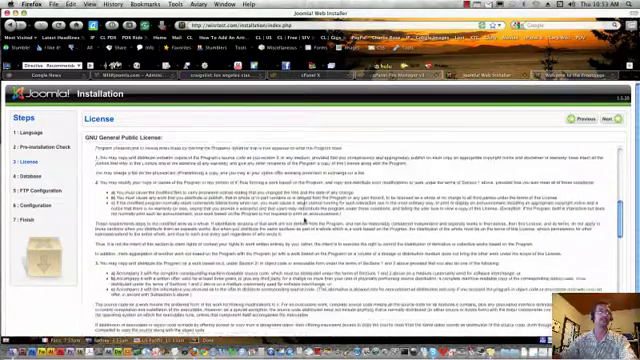
pyautogui.scroll(-3)
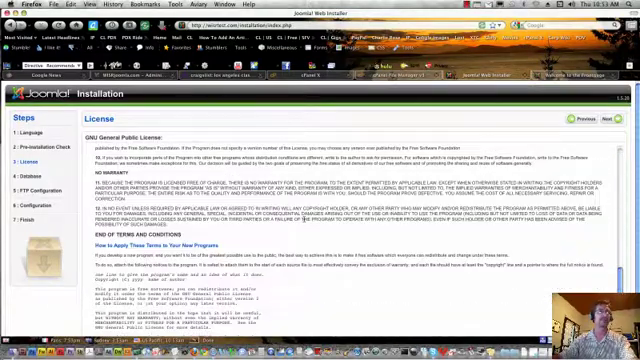
pyautogui.scroll(-3)
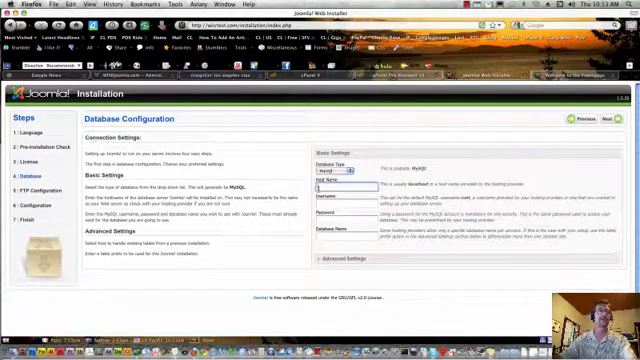
# Step: Enter localhost as host name and take the database credentials from the notes file
pyautogui.write('localhost')
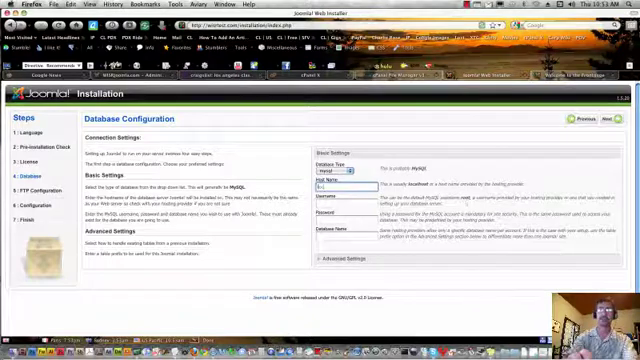
pyautogui.write('localhost')
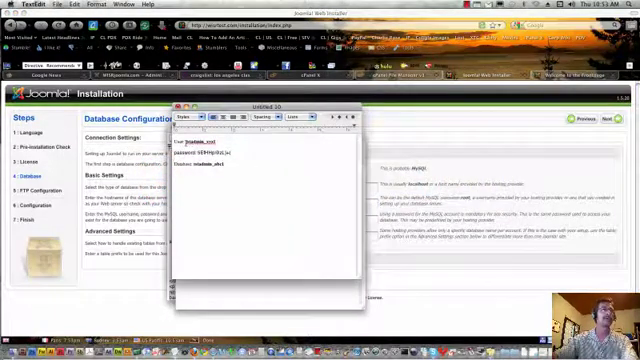
pyautogui.doubleClick(200, 144)
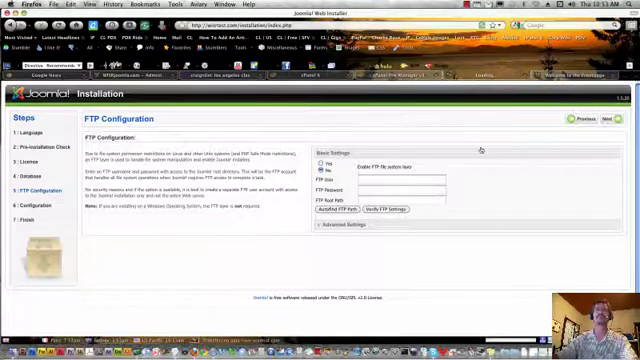
# Step: Skip FTP setup and enter WS as the site name, then the admin e-mail
pyautogui.click(600, 116)
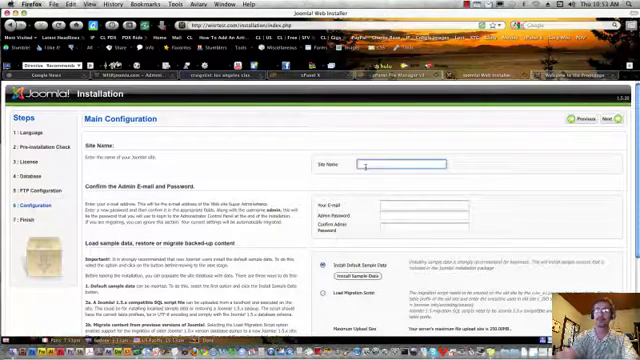
pyautogui.click(410, 160)
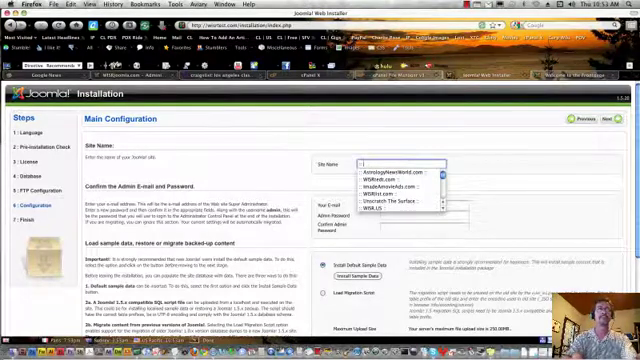
pyautogui.write('WSfirst')
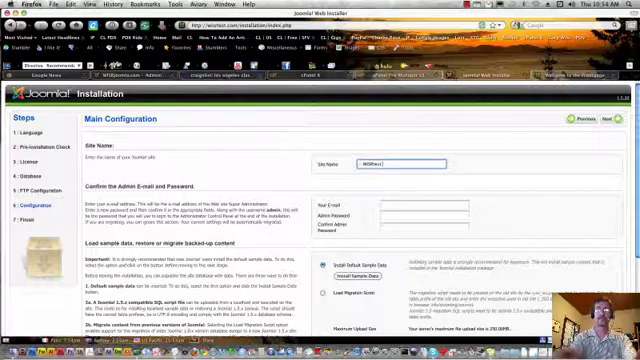
pyautogui.click(410, 204)
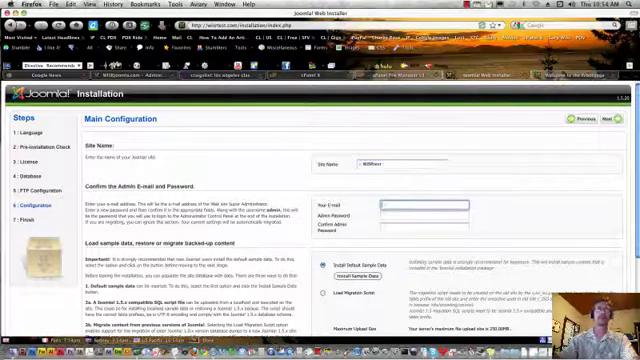
pyautogui.click(410, 204)
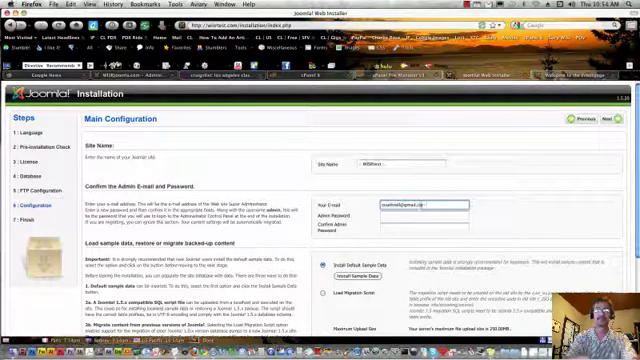
# Step: Enter and confirm the admin password on Main Configuration
pyautogui.click(420, 218)
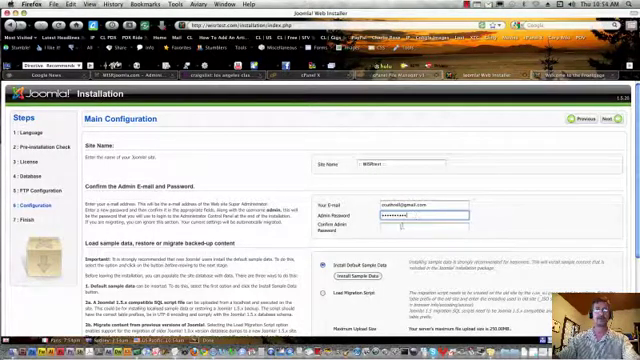
pyautogui.scroll(-3)
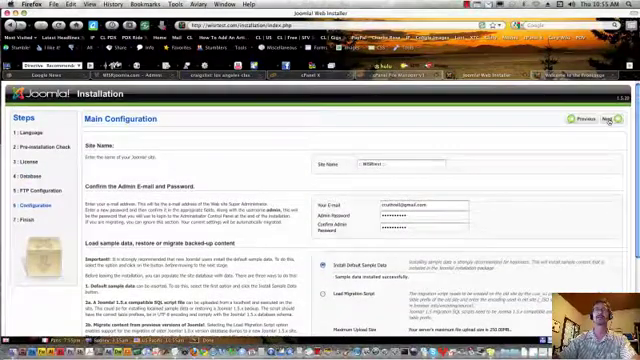
# Step: Delete the Joomla installation folder from the site files in File Manager
pyautogui.click(608, 122)
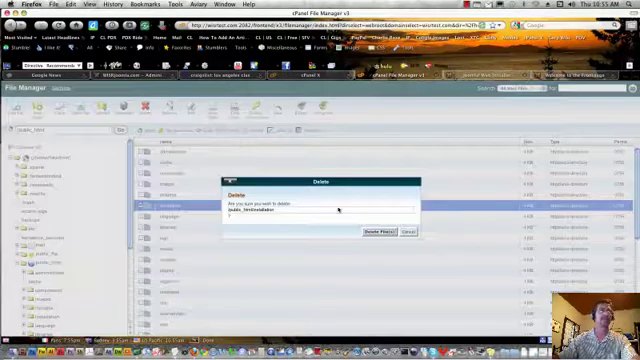
pyautogui.click(376, 232)
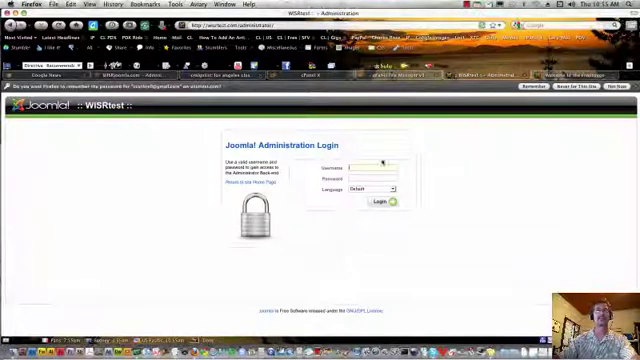
# Step: Log in to the administrator backend as user admin
pyautogui.write('admin')
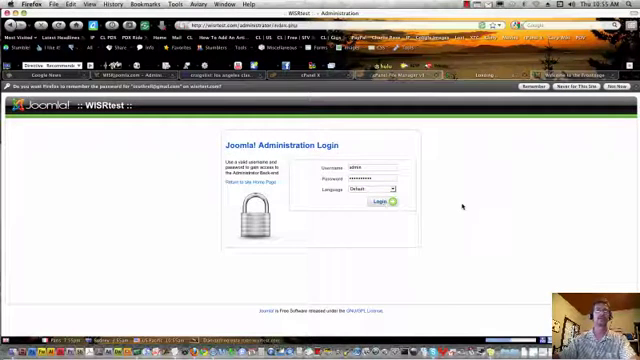
pyautogui.click(372, 202)
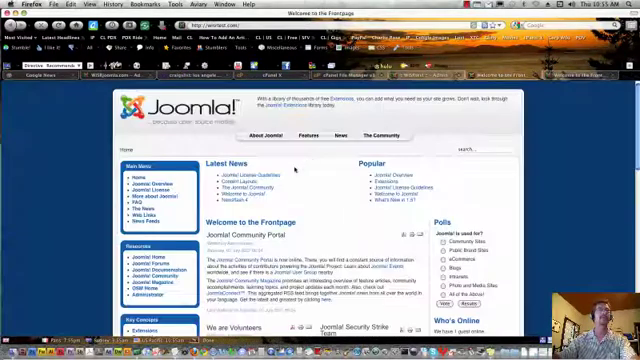
# Step: Browse the front page, the What's New in 1.5? article and The Joomla Community page
pyautogui.scroll(-3)
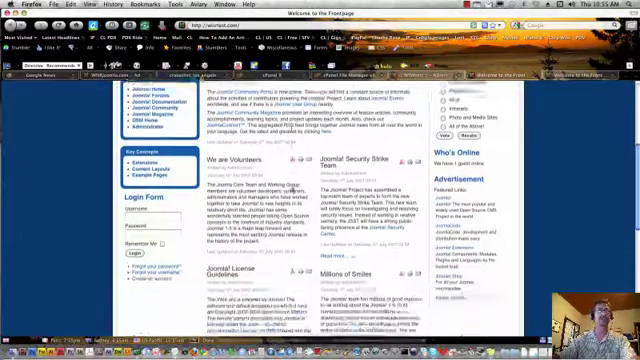
pyautogui.scroll(3)
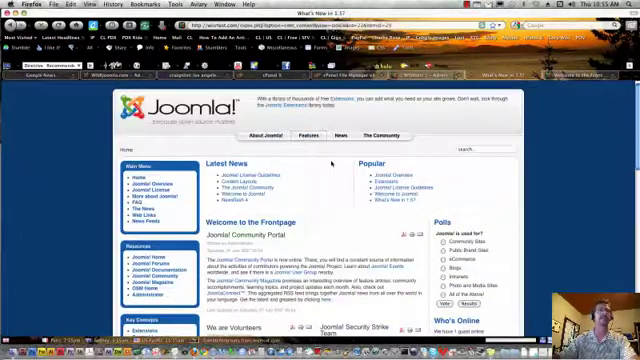
pyautogui.click(312, 136)
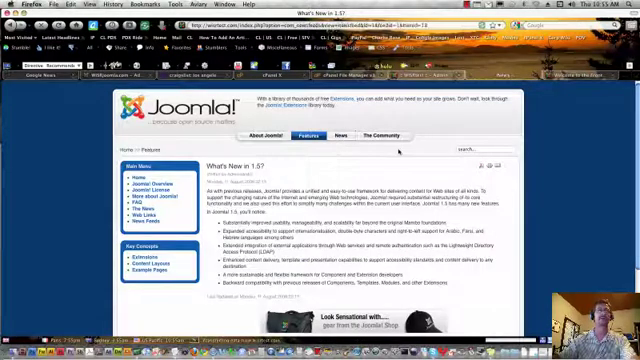
pyautogui.click(348, 134)
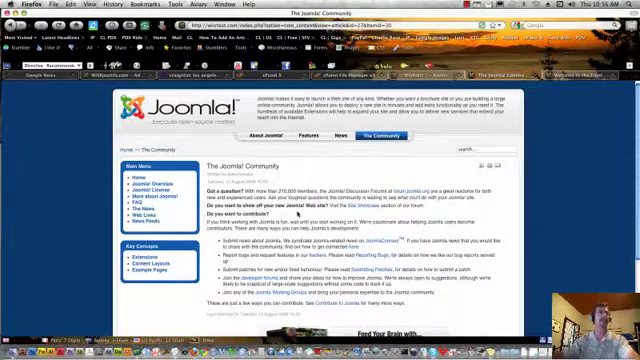
pyautogui.scroll(-3)
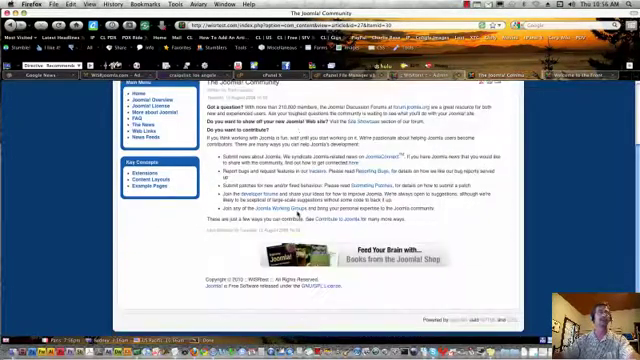
pyautogui.scroll(3)
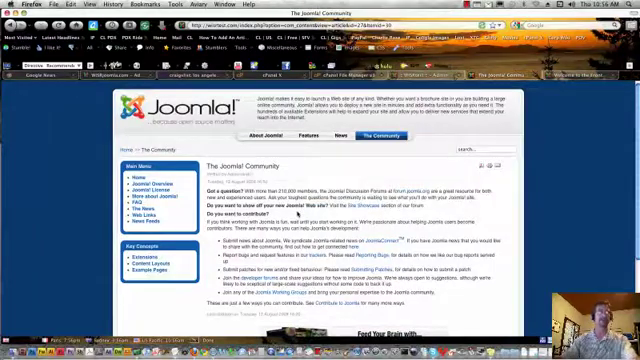